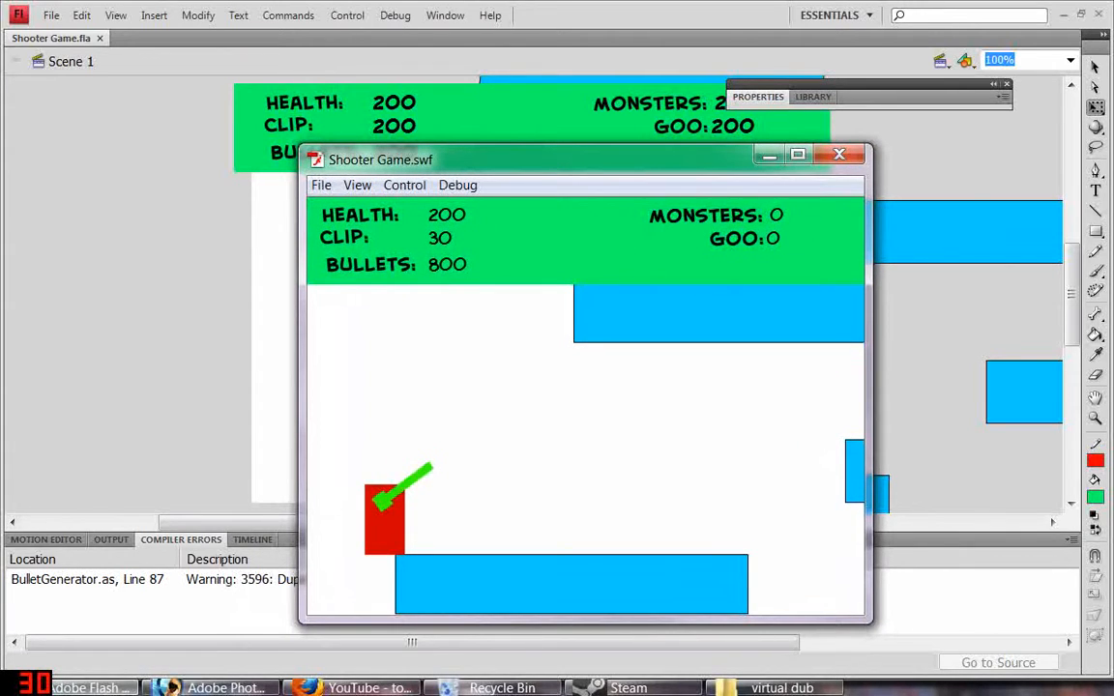
- Launch the Shooter Game.swf test player with full health and no monsters spawned
left_click_drag(379, 159, 332, 126)
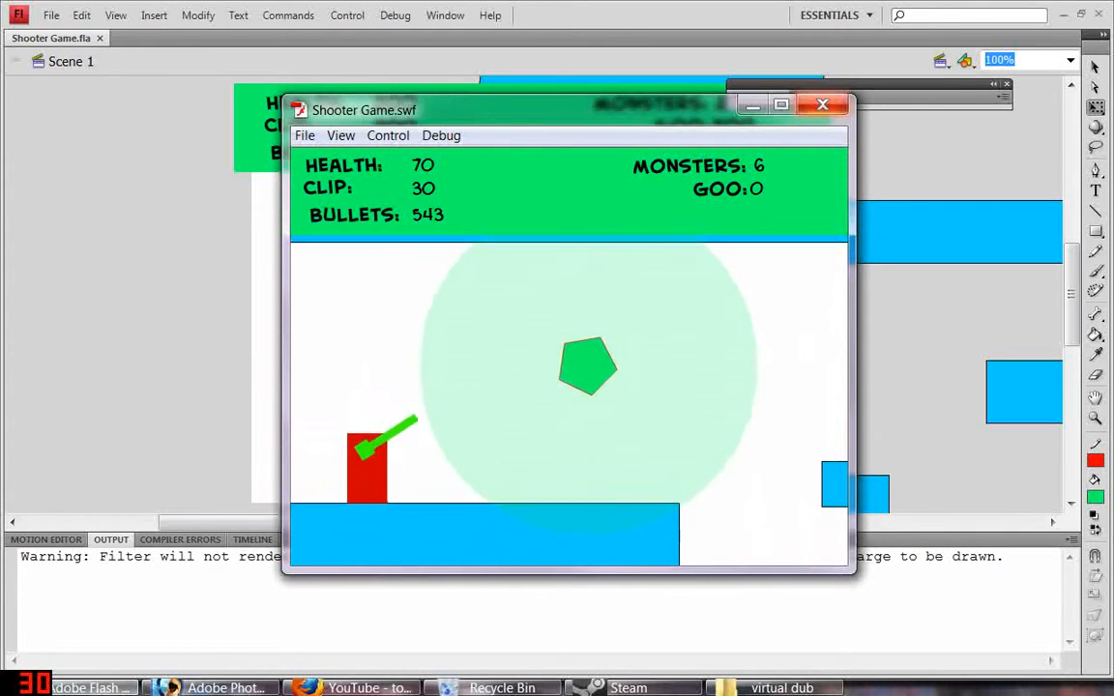
- Close the Shooter Game.swf test window and return to the stage
left_click(820, 107)
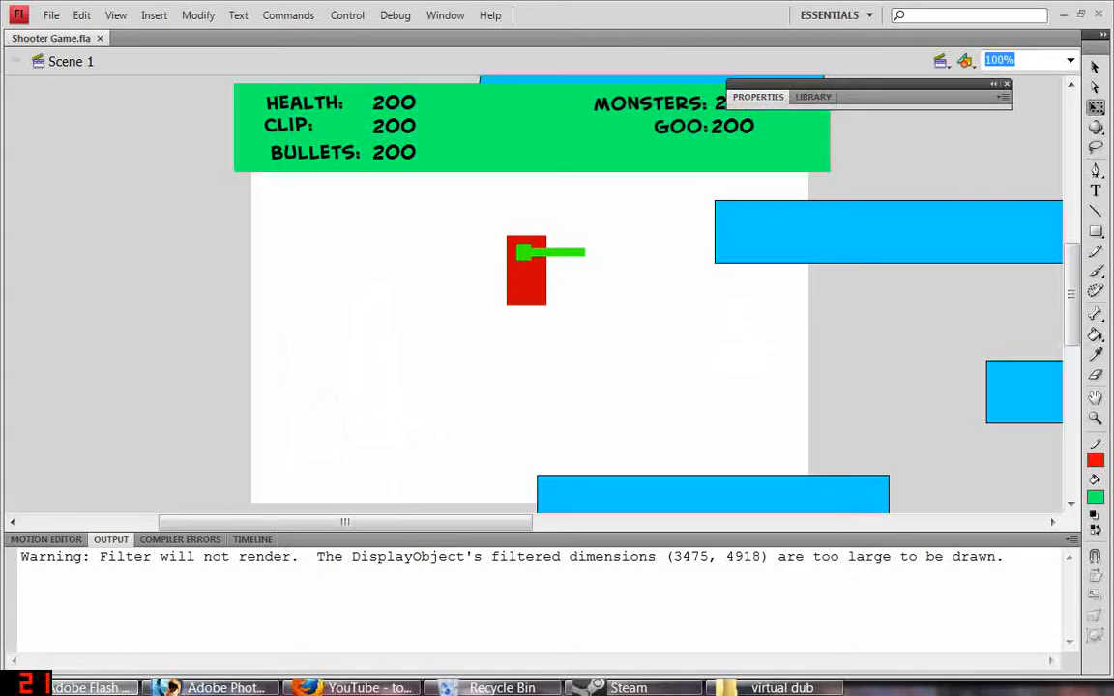
left_click(781, 684)
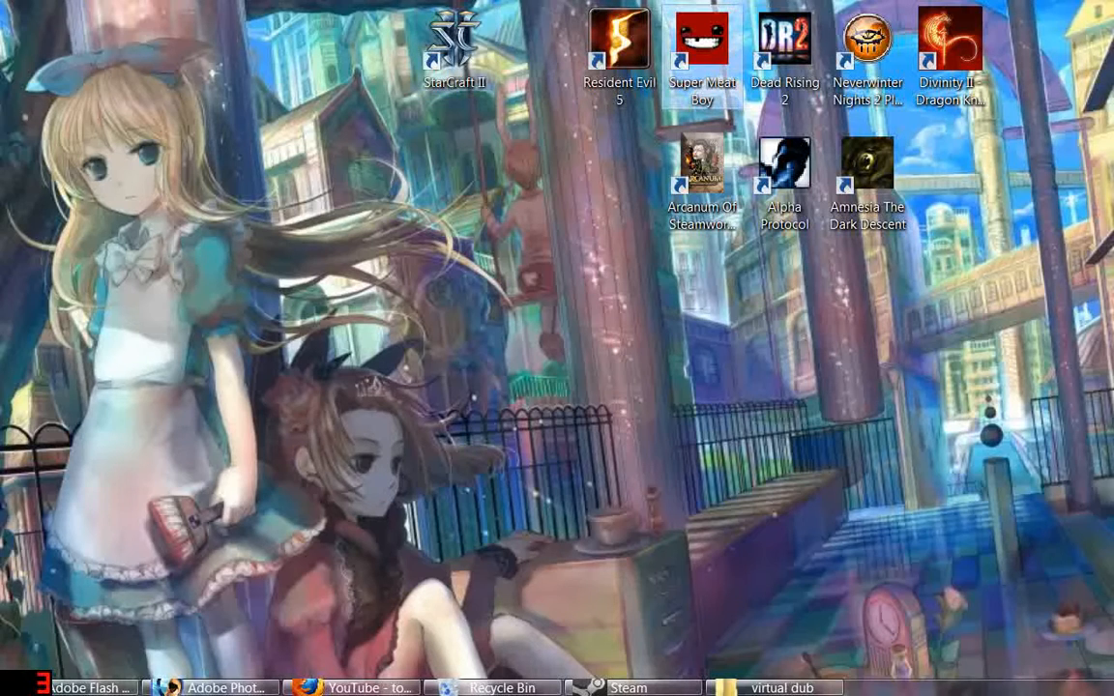
- Open Steam's Library downloads showing Divinity II - The Dragon Knight Saga downloading
left_click_drag(702, 48, 619, 178)
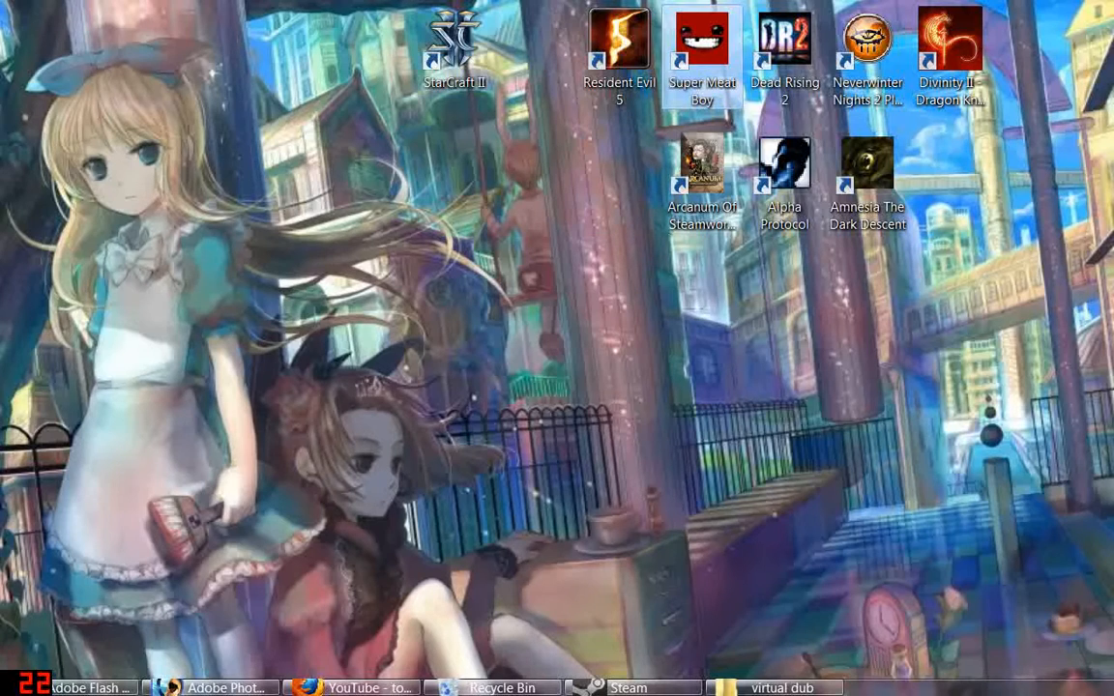
mouse_move(696, 38)
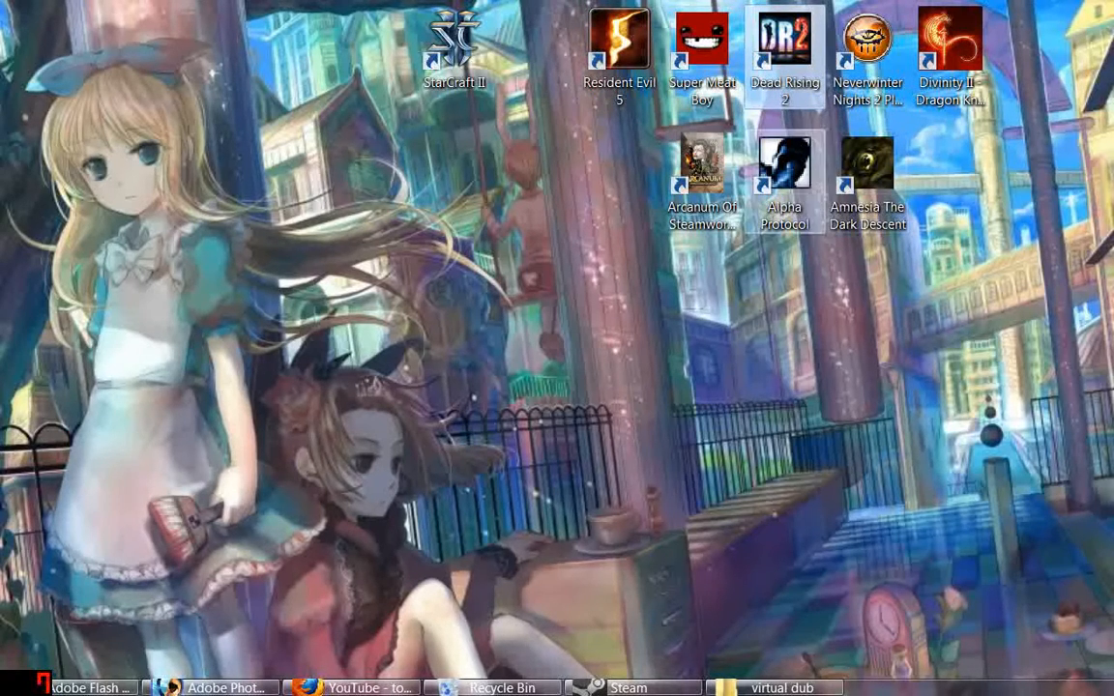
mouse_move(781, 58)
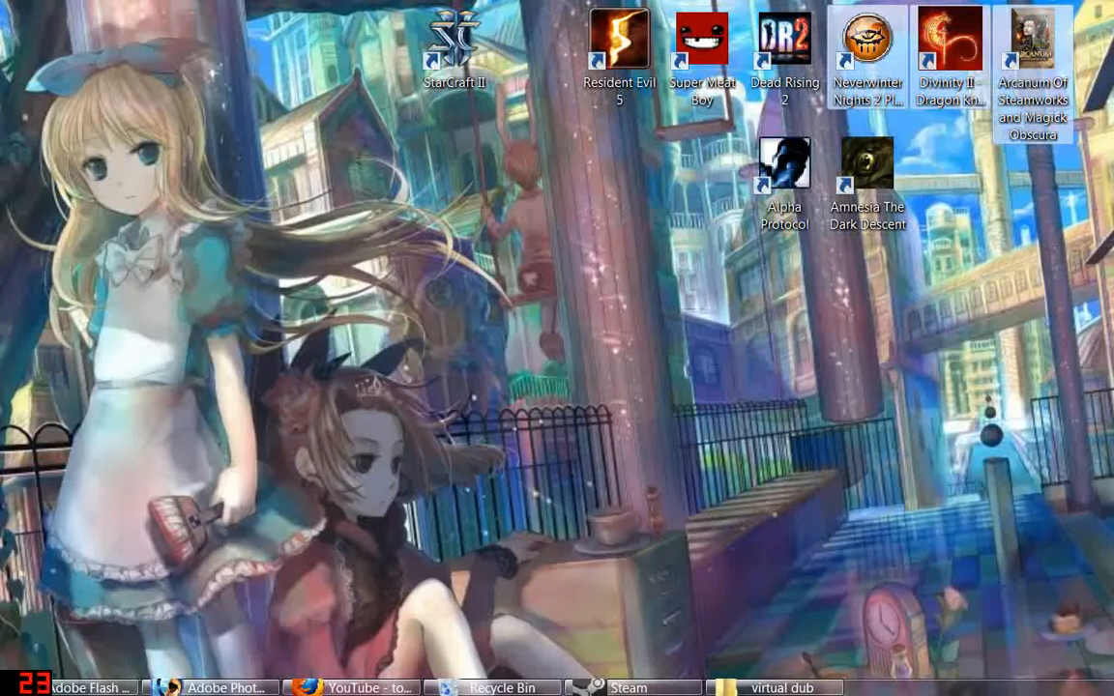
mouse_move(956, 43)
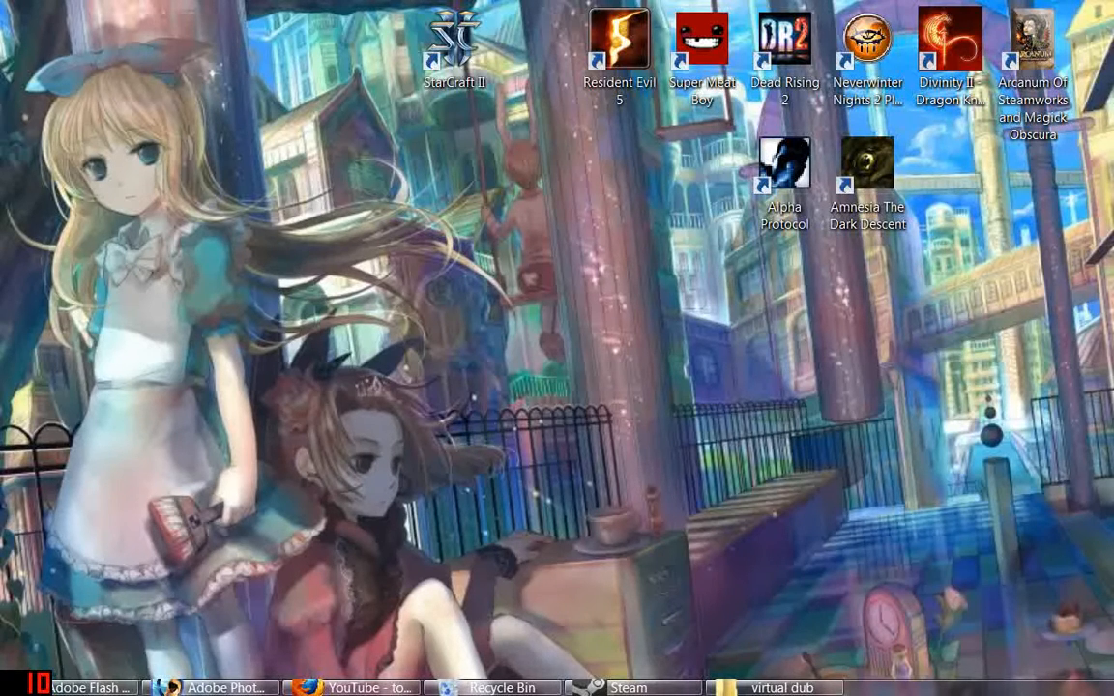
mouse_move(1032, 39)
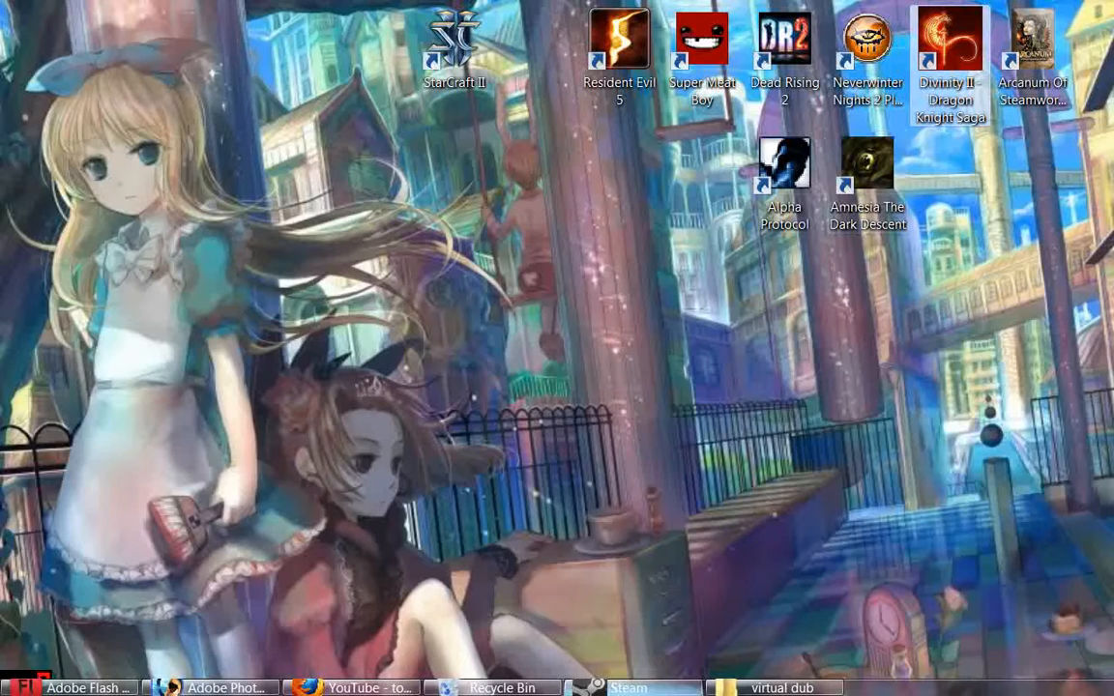
left_click(627, 688)
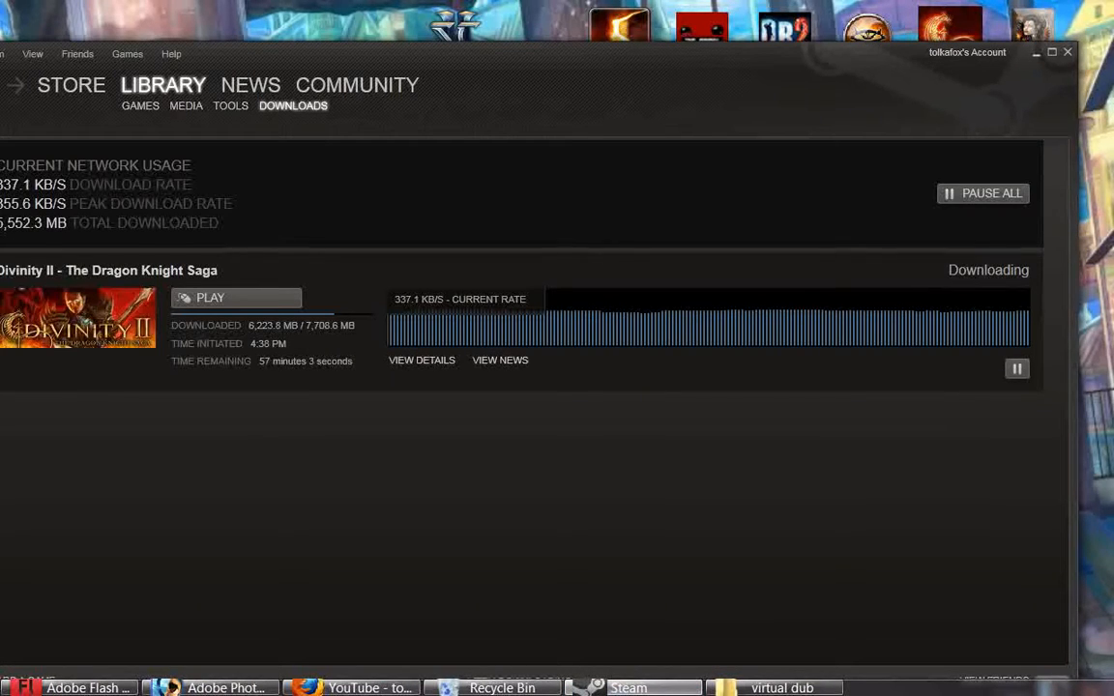
- Minimize Steam and reposition the Alpha Protocol shortcut on the desktop
left_click(1037, 52)
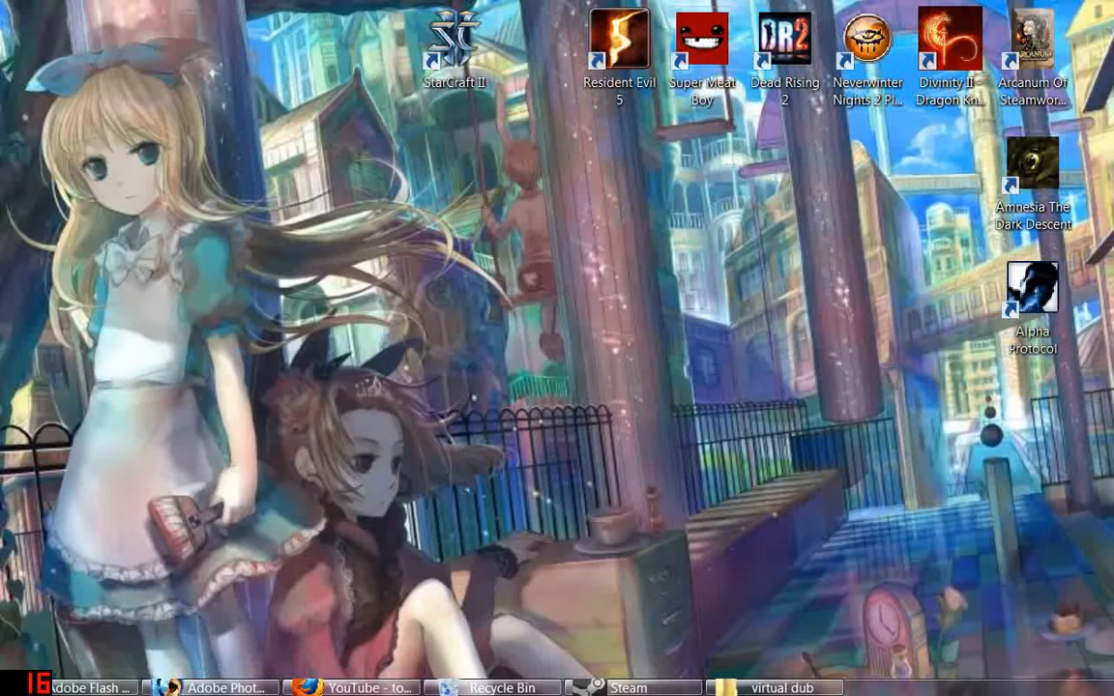
left_click_drag(1032, 290, 638, 174)
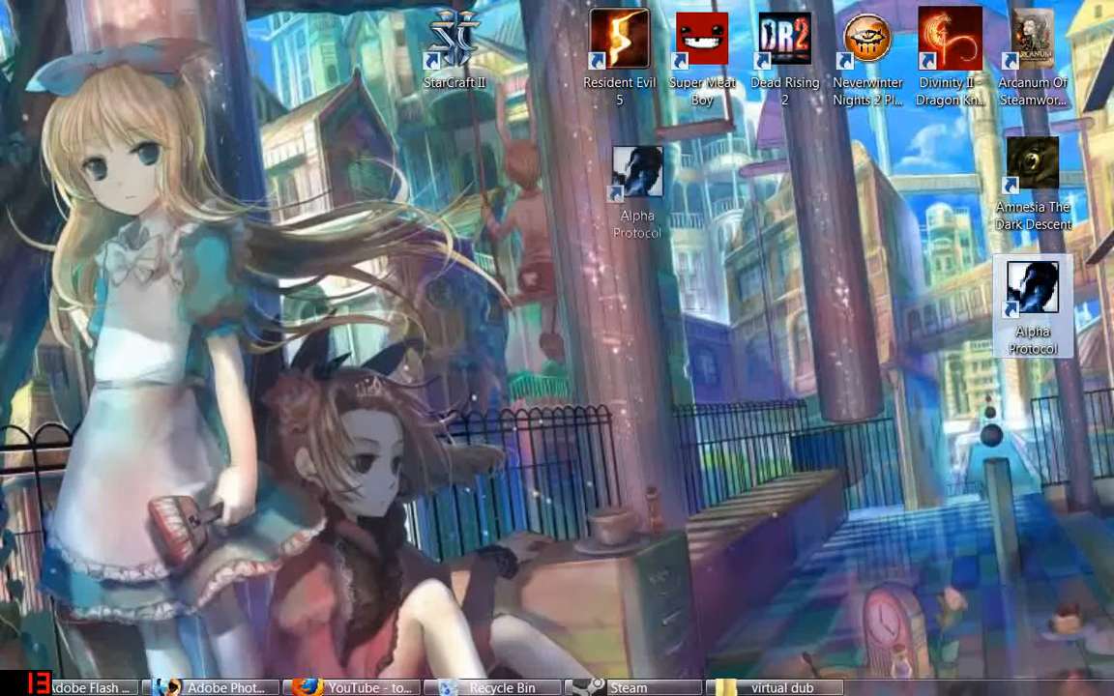